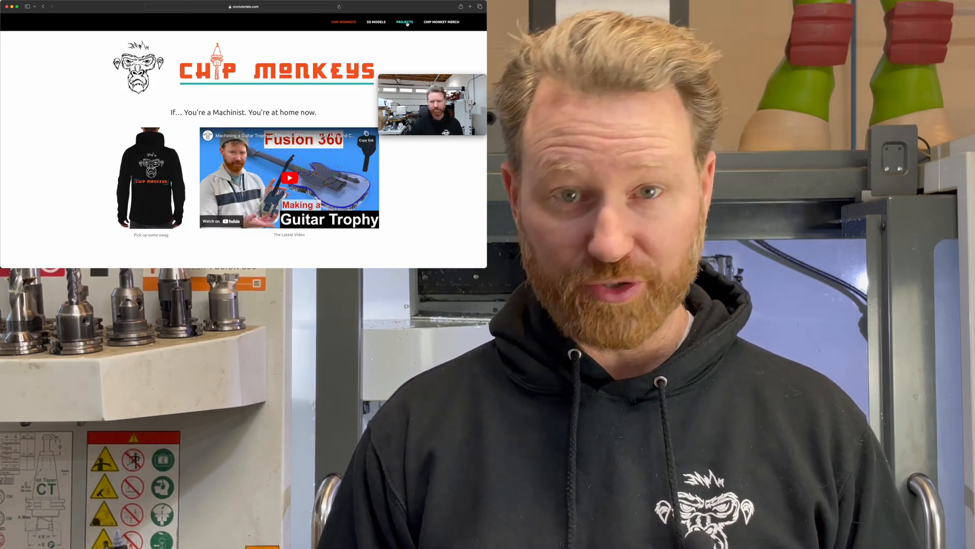
Run the in-canvas render of the BMX bike and expand its Browser component tree.
click(404, 22)
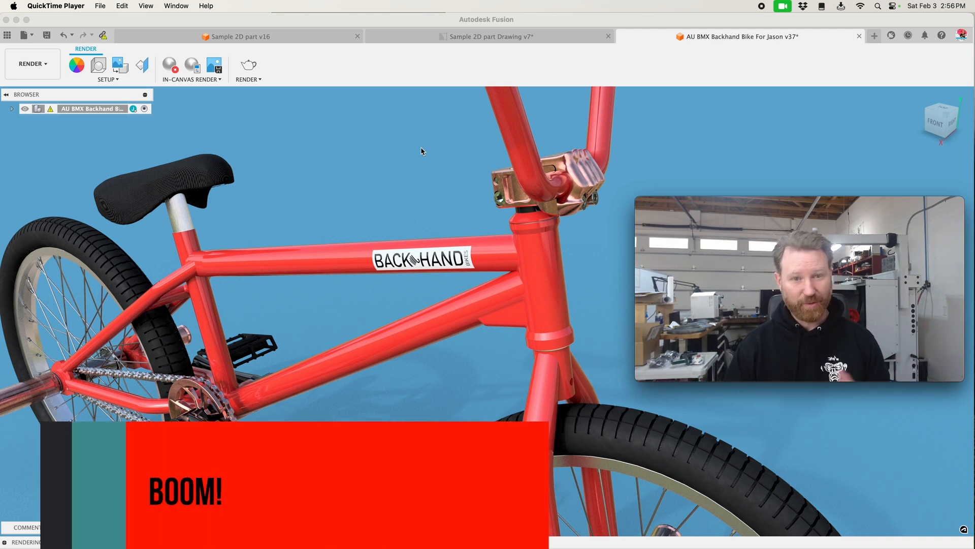
click(13, 109)
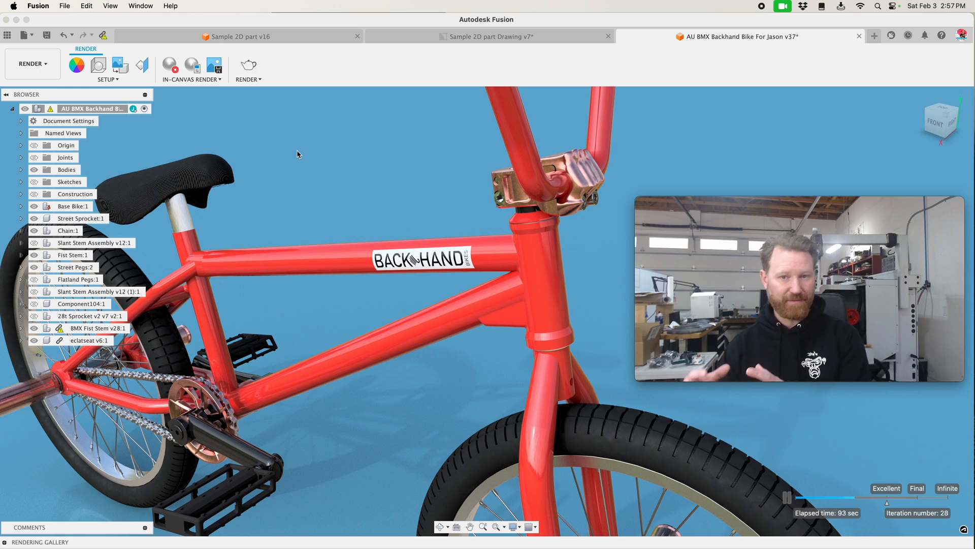
Derive Body1 from Sample 2D part v16 into a new separate design.
click(236, 36)
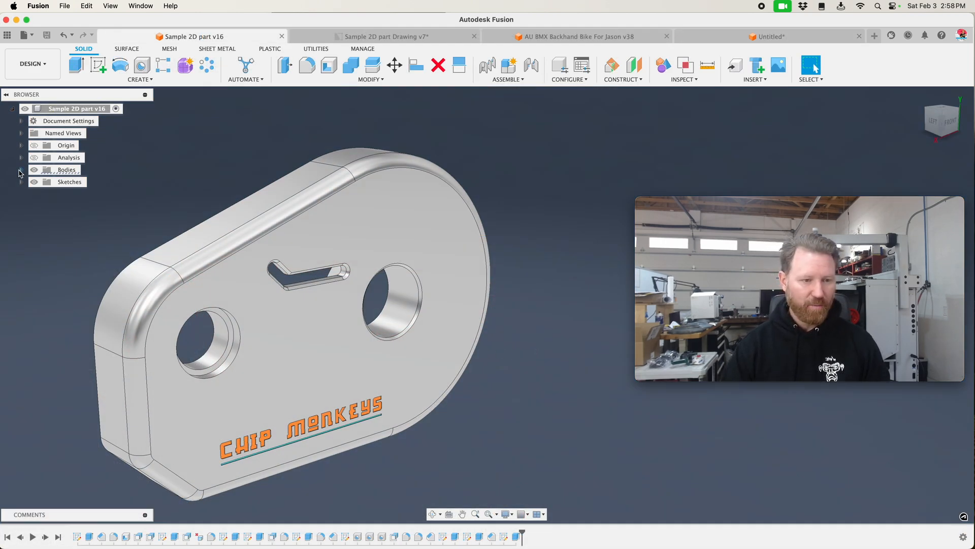
click(20, 169)
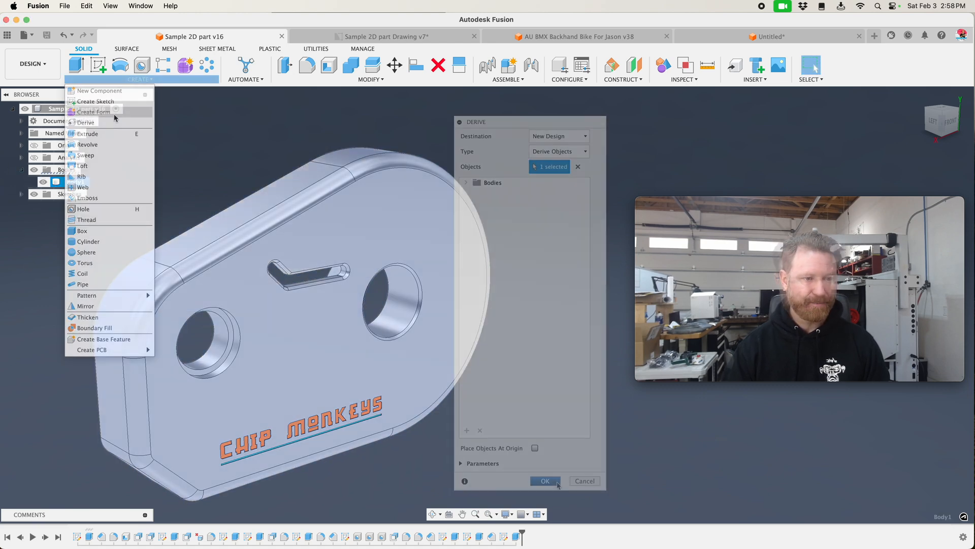
click(544, 480)
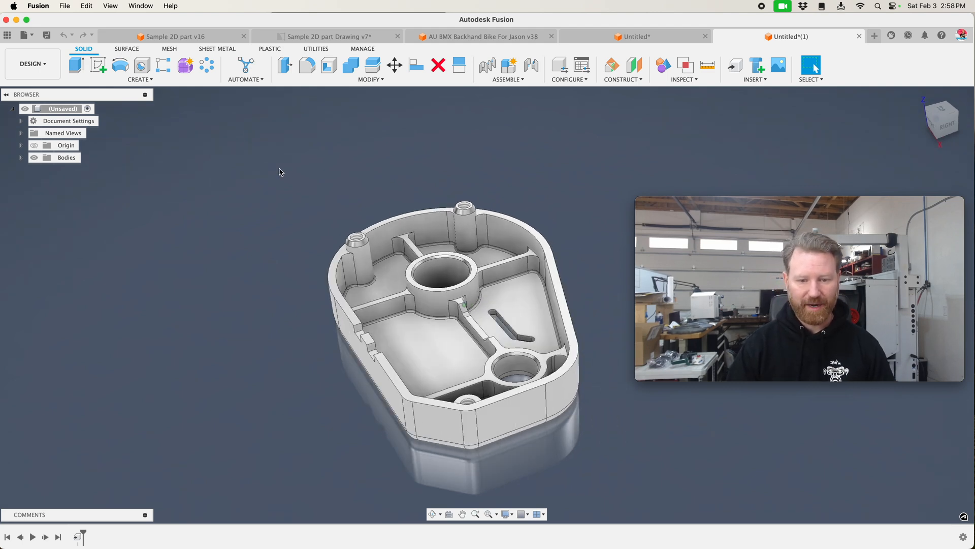
click(174, 36)
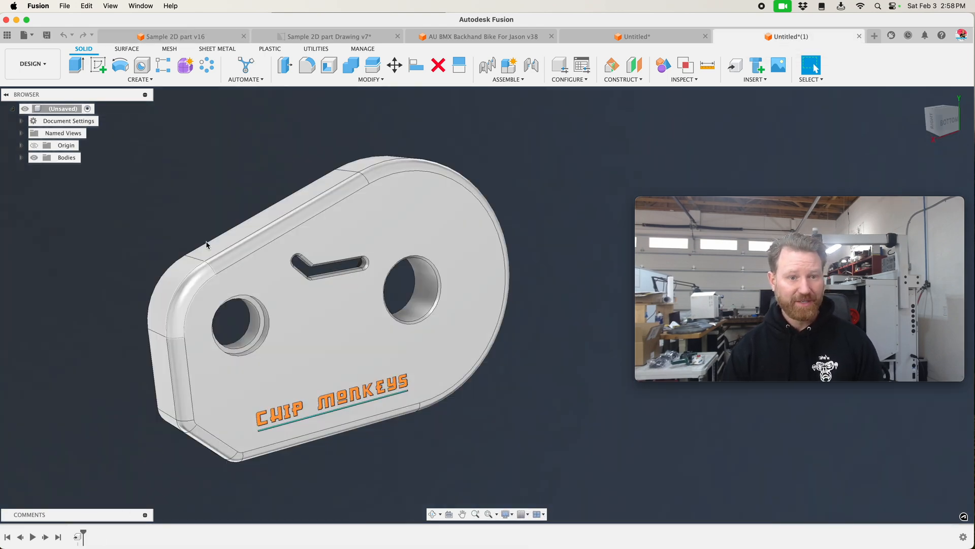
Save Sample 2D part as version 17 and refresh the derived design from the timeline warning.
click(174, 36)
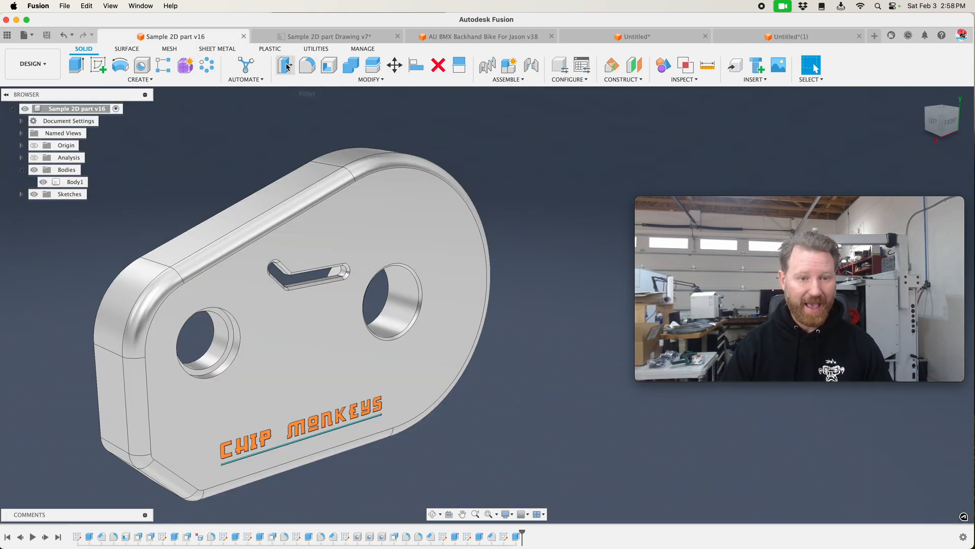
click(385, 286)
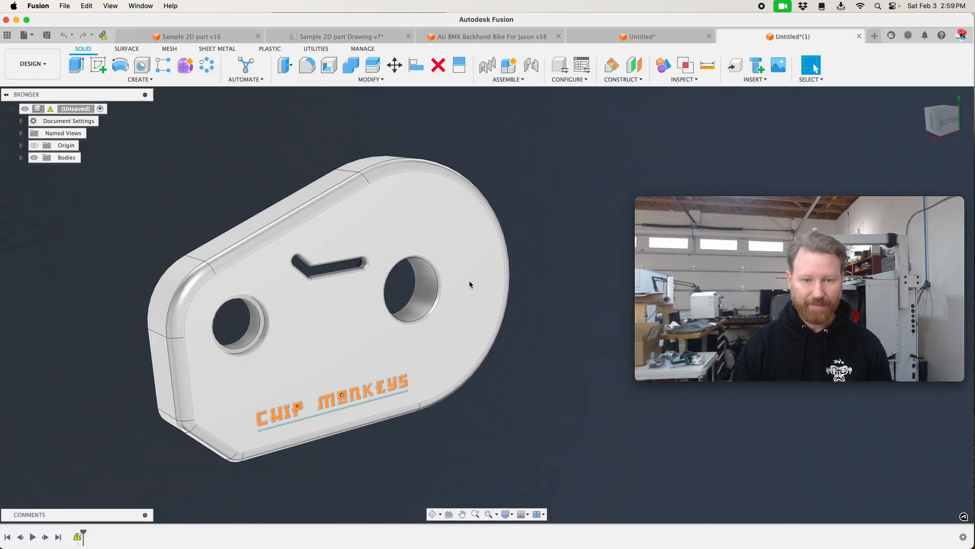
click(77, 536)
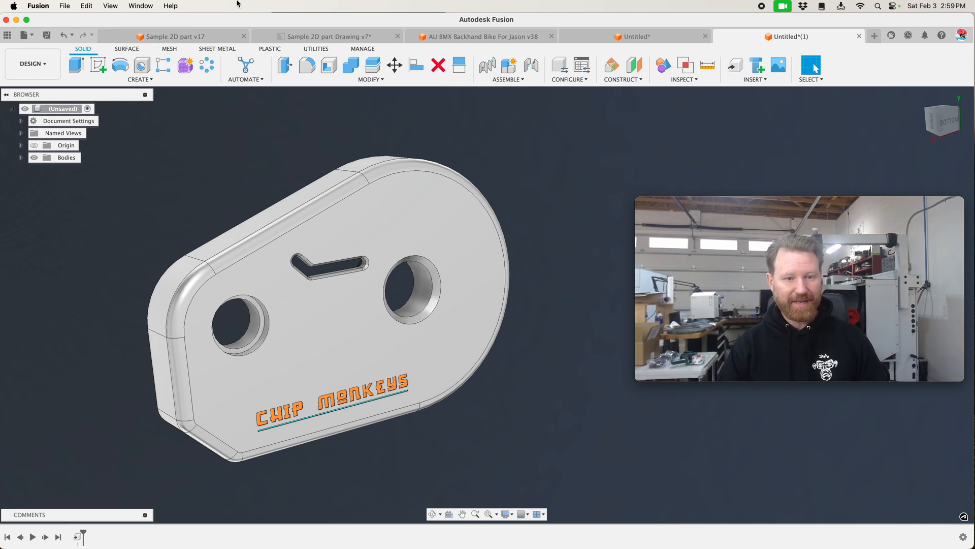
Fillet the derived plate's sharp top edges with a 0.031 in radius.
click(307, 65)
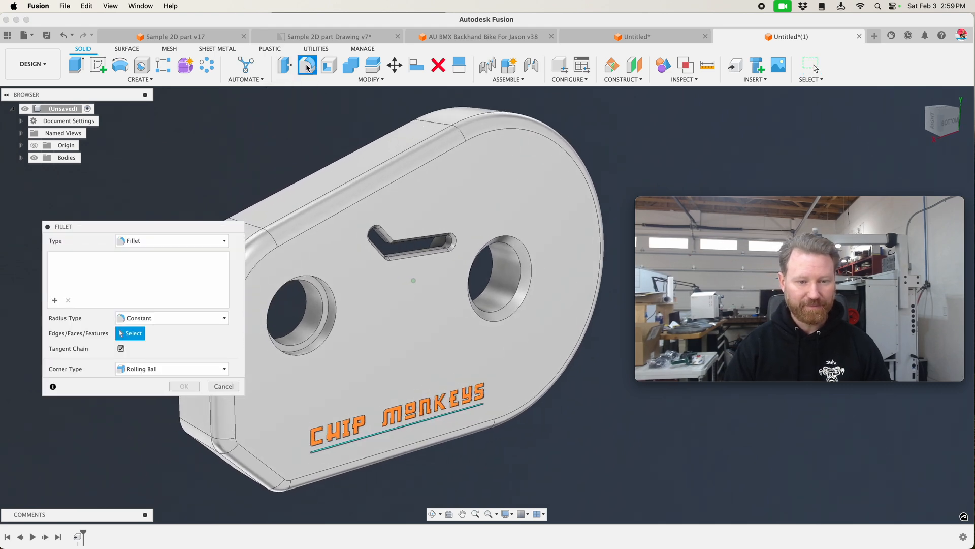
click(316, 166)
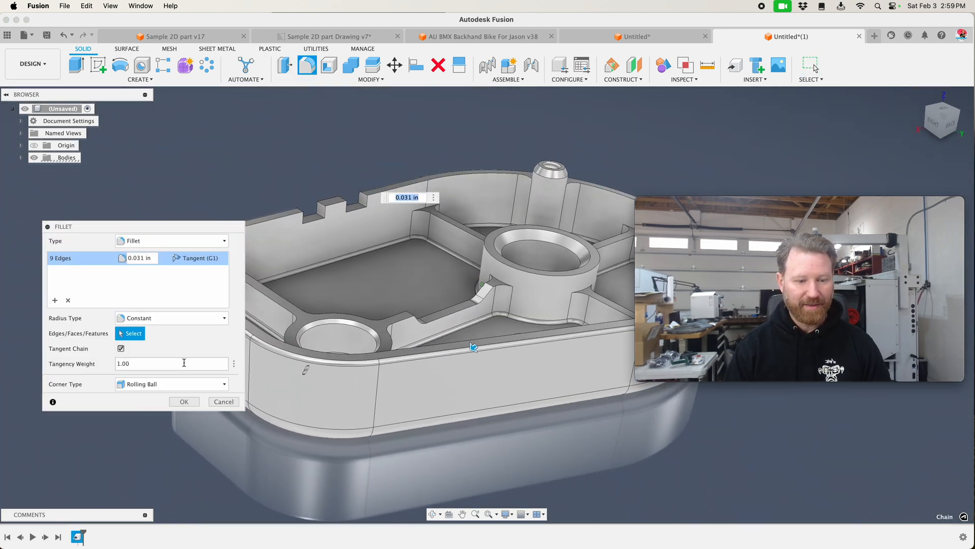
click(184, 401)
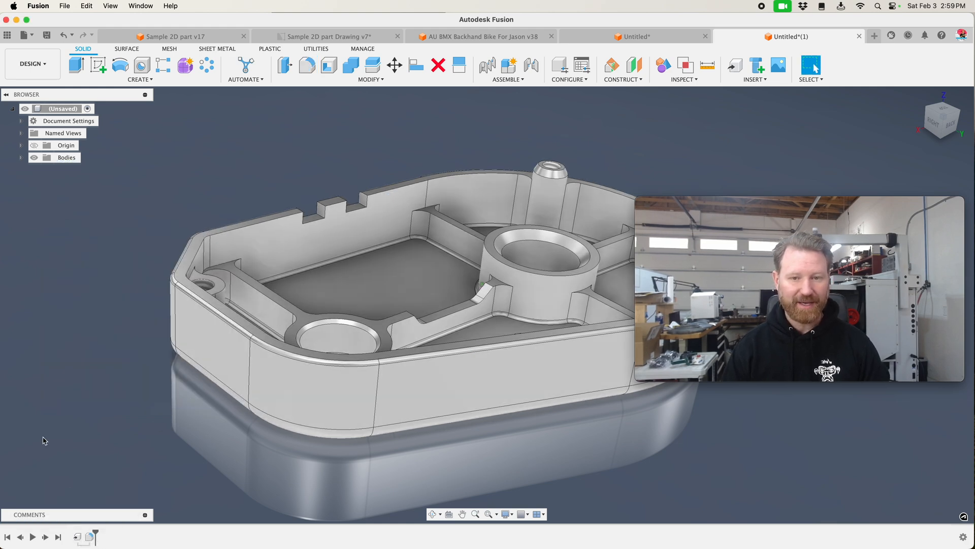
In Sample 2D part v17, delete the existing Fillet feature from the timeline.
click(175, 36)
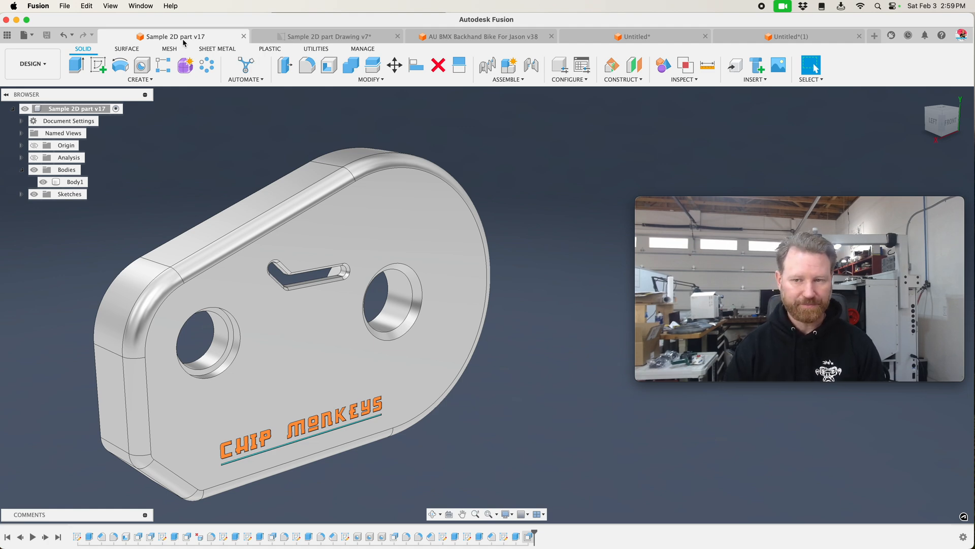
click(787, 36)
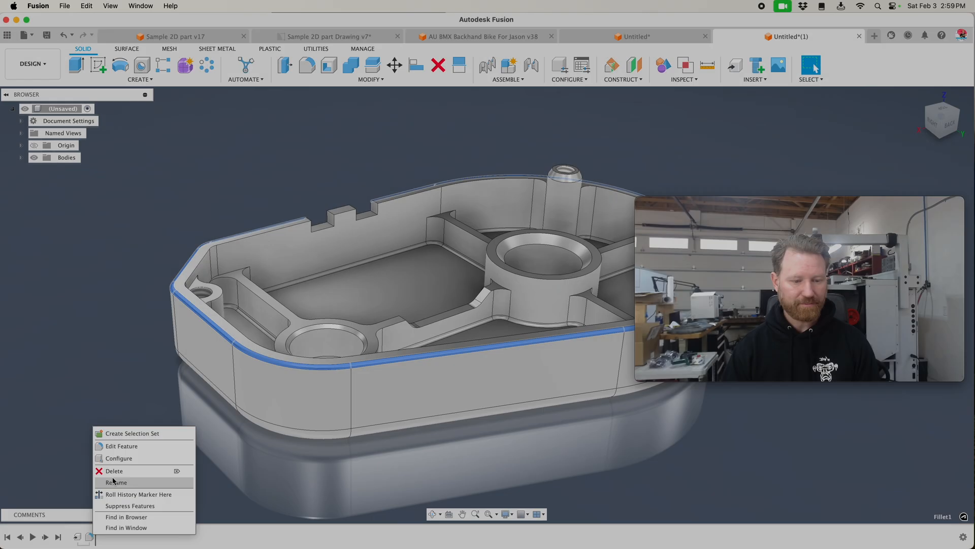
click(296, 147)
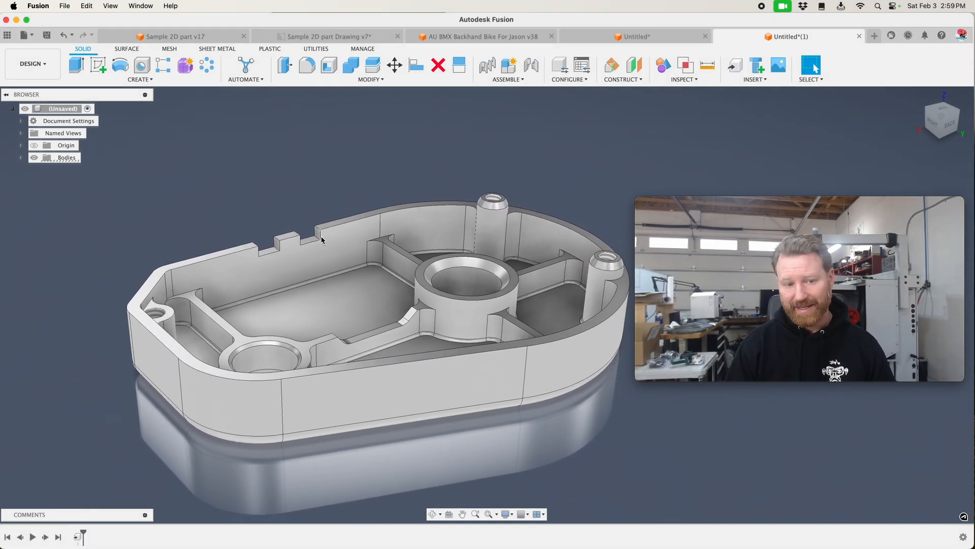
mouse_move(313, 66)
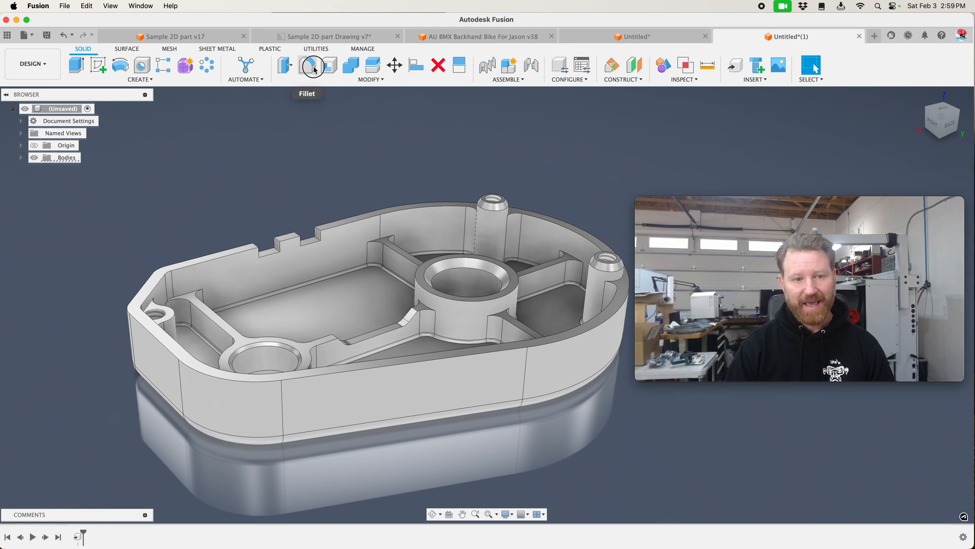
Select the notch edges for a fillet and enter a .005 in radius.
click(306, 64)
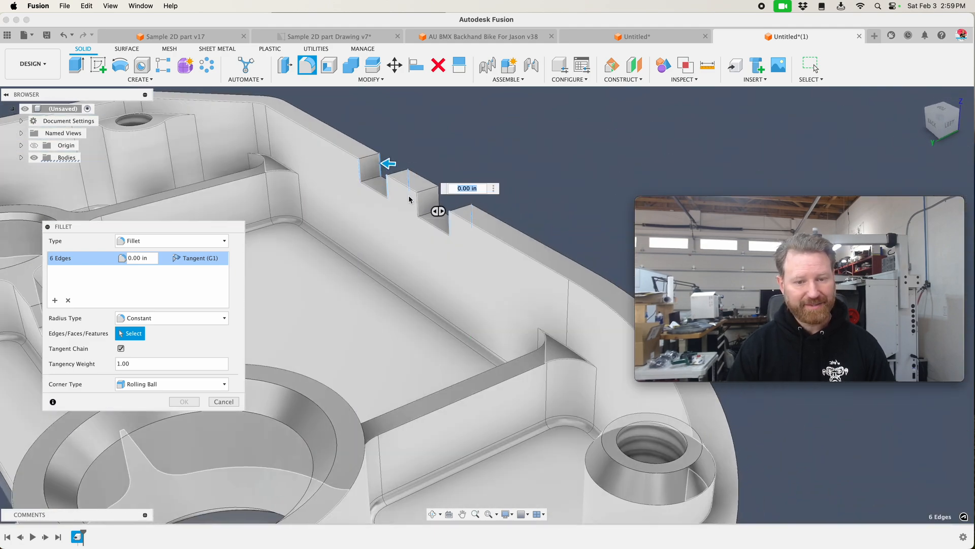
click(415, 199)
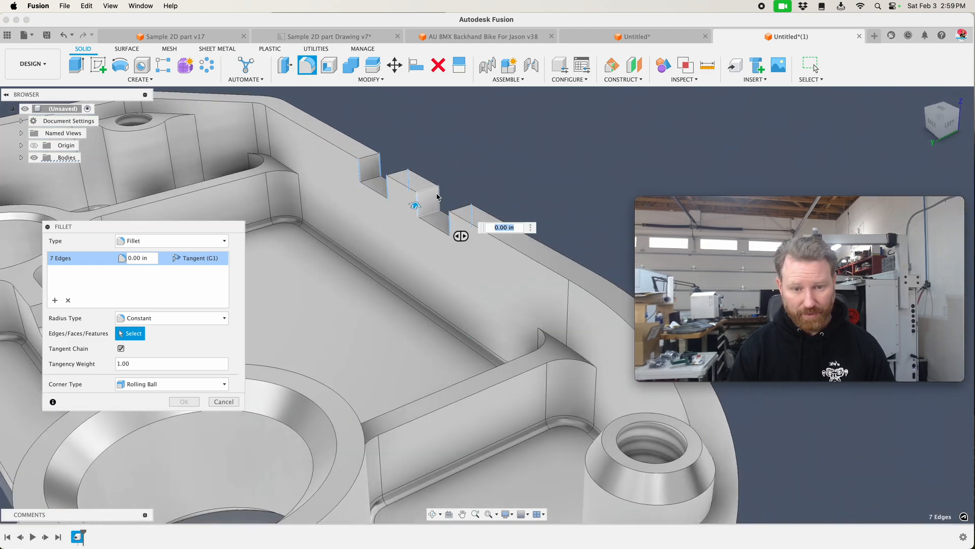
click(432, 193)
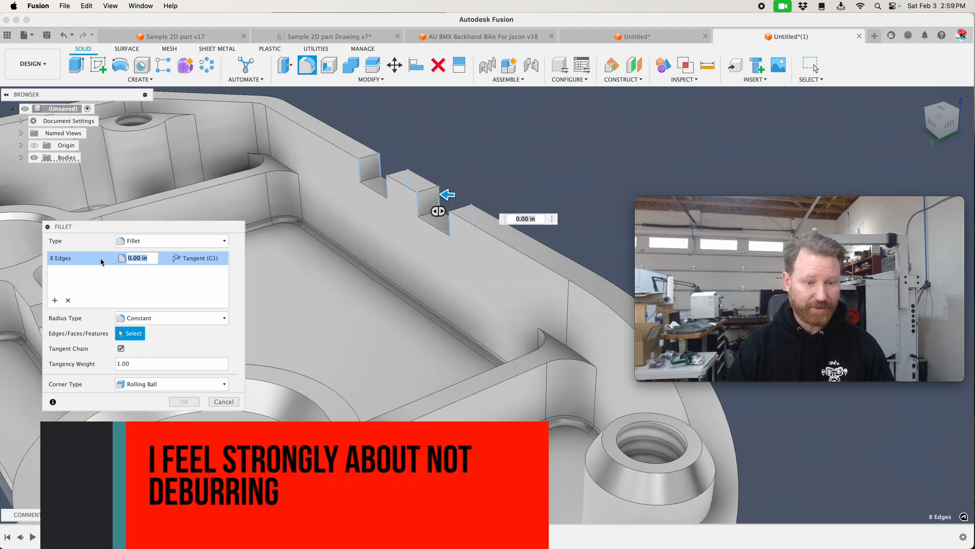
text(.005)
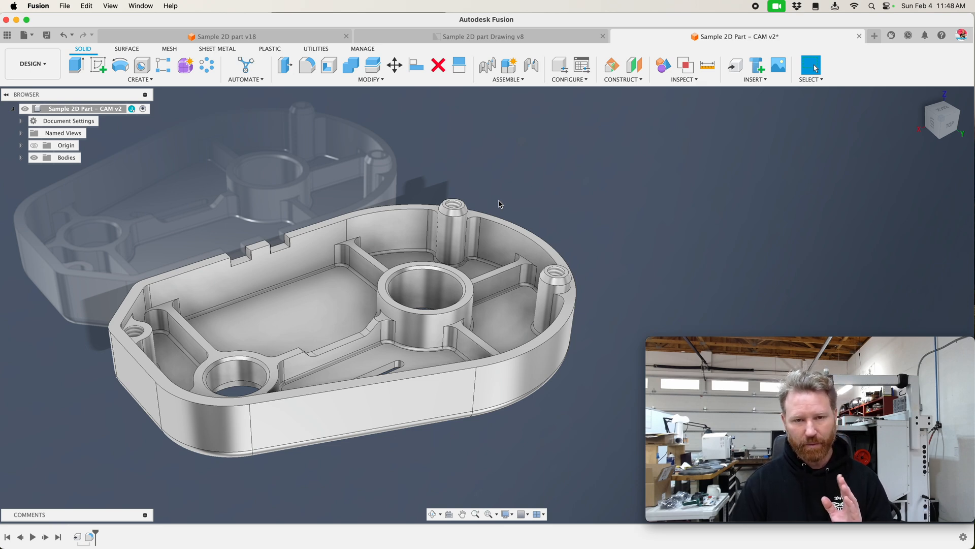
Switch to the Sample 2D part Drawing v8 sheet to inspect toleranced dimensions.
click(482, 36)
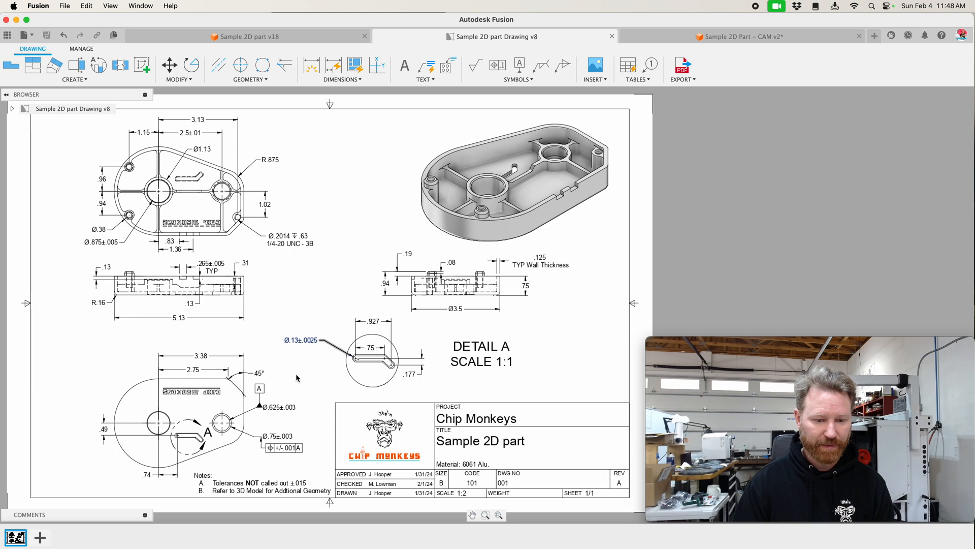
mouse_move(270, 459)
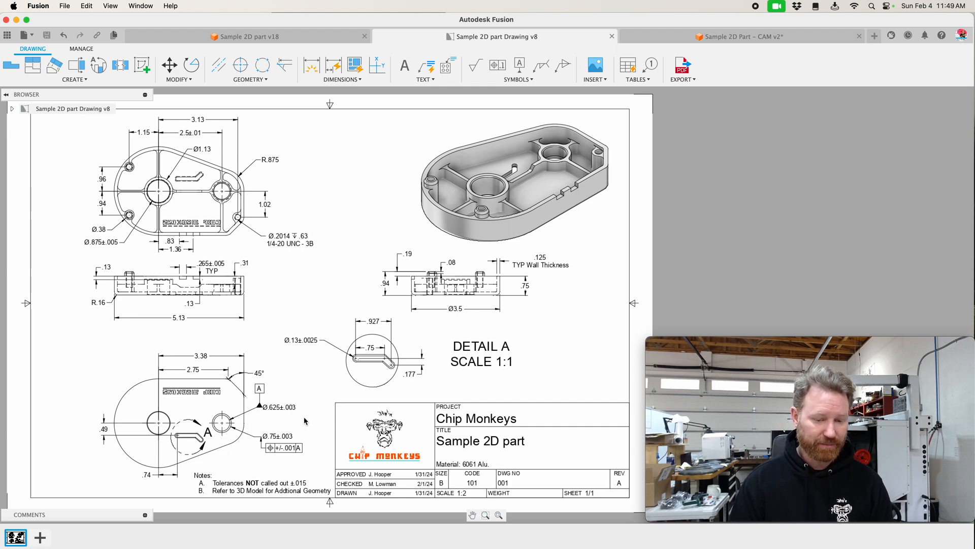
mouse_move(285, 460)
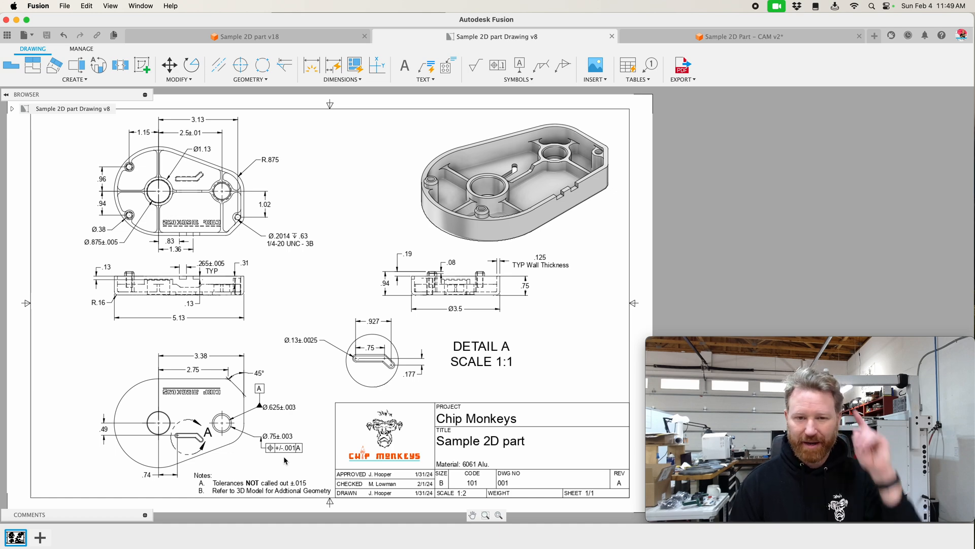
In Sample 2D Part – CAM v2, measure a notch edge reading 0.313 in.
click(740, 36)
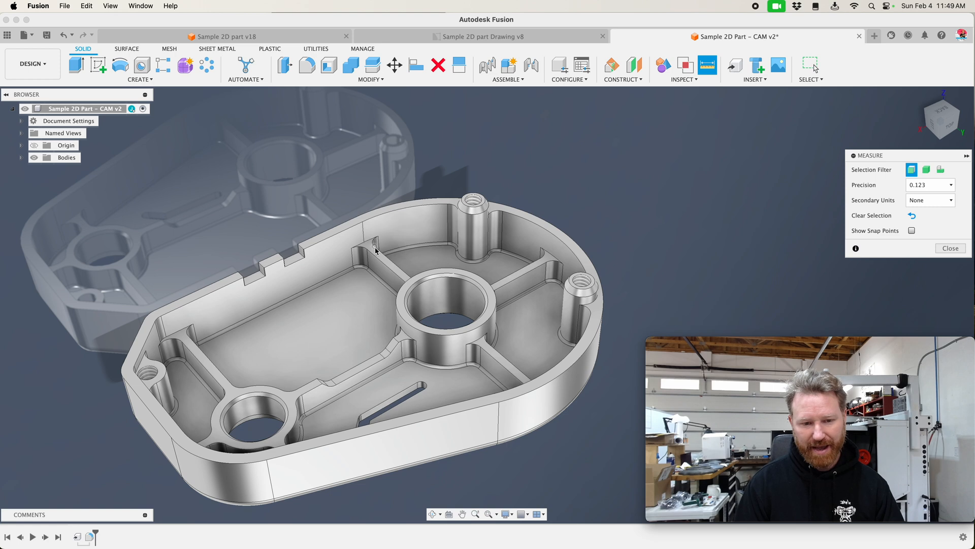
click(365, 240)
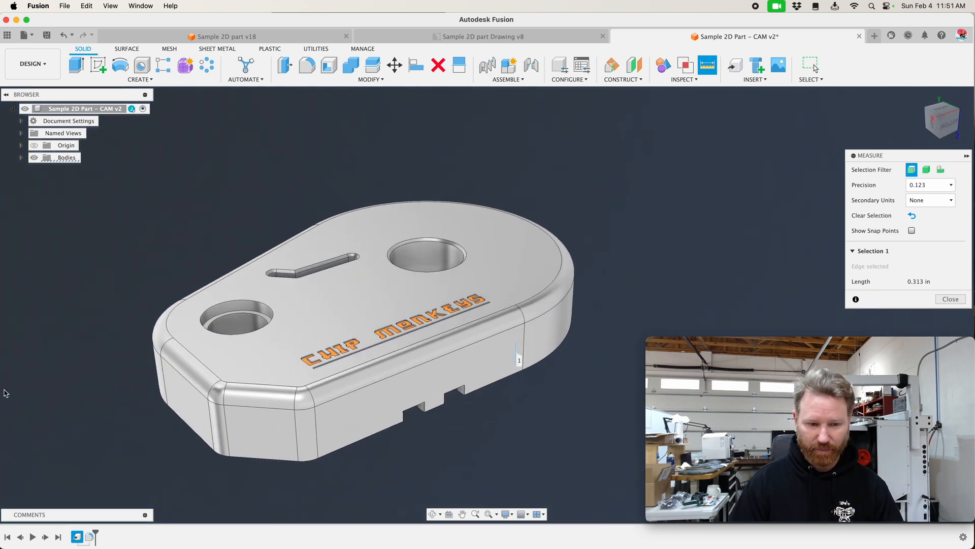
mouse_move(643, 359)
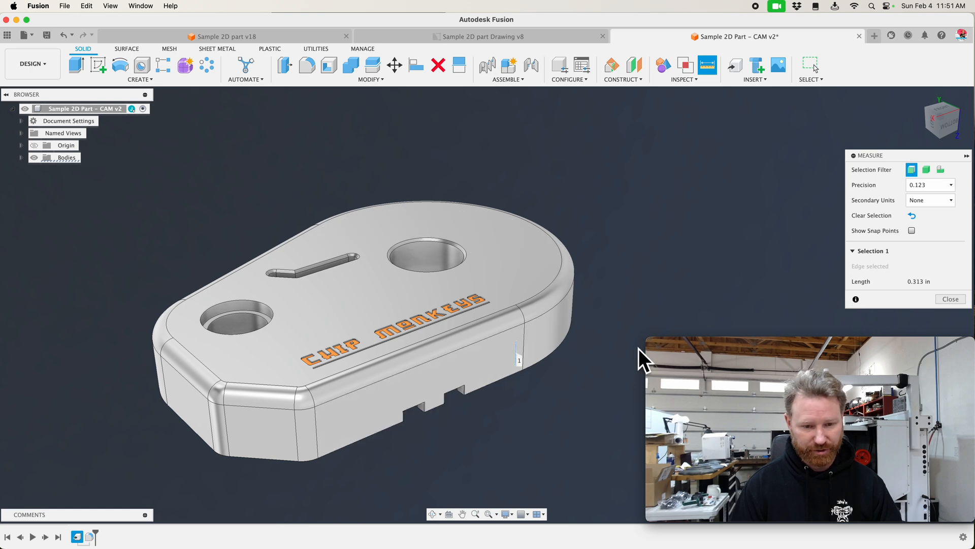